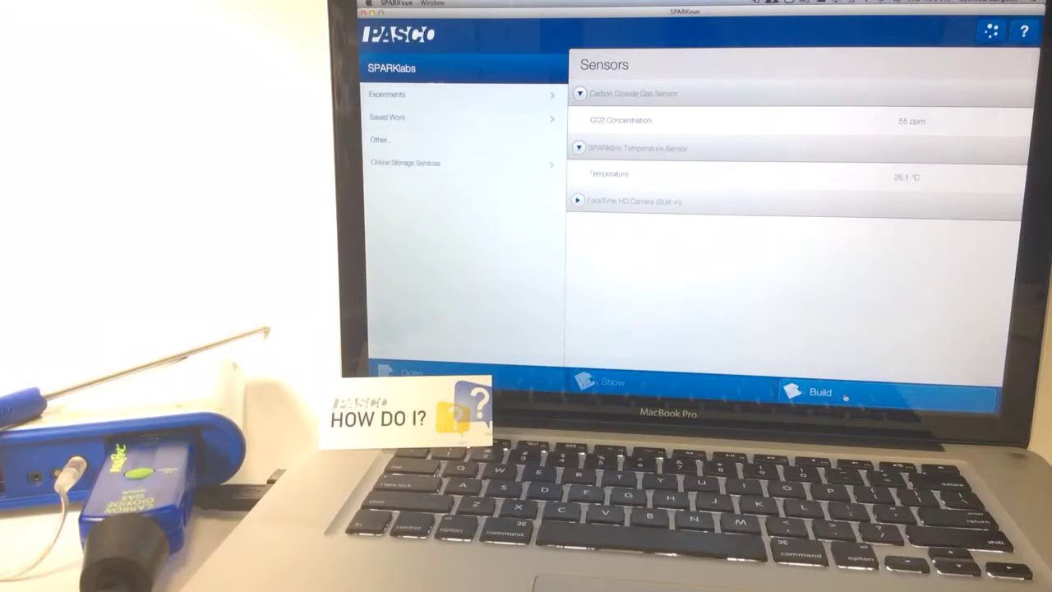
Start a custom page with Build from the SPARKvue welcome screen
click(818, 392)
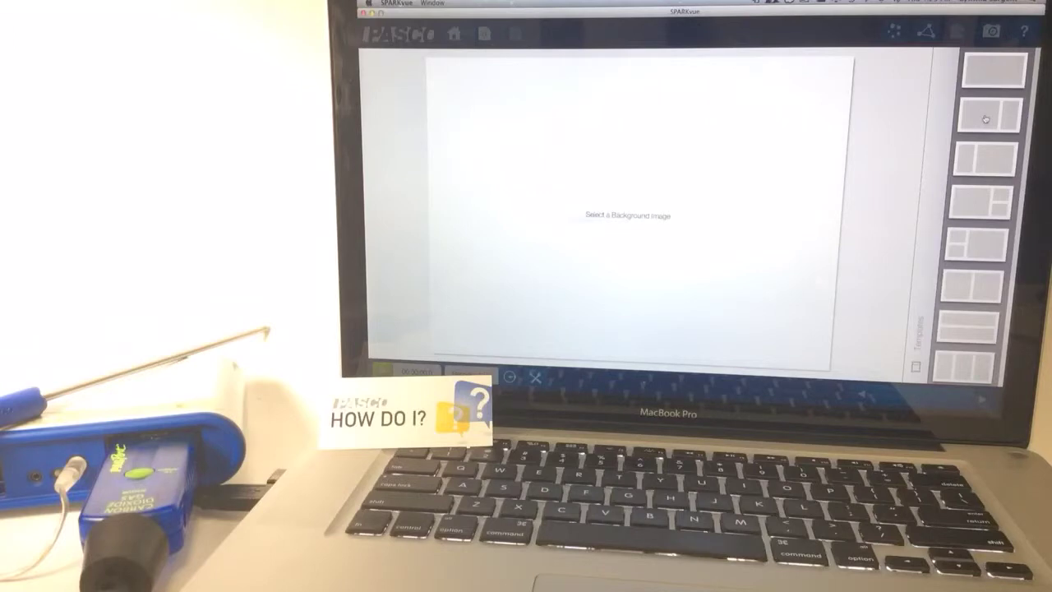
Apply the two-panel template with a wide left and narrow right panel
click(992, 119)
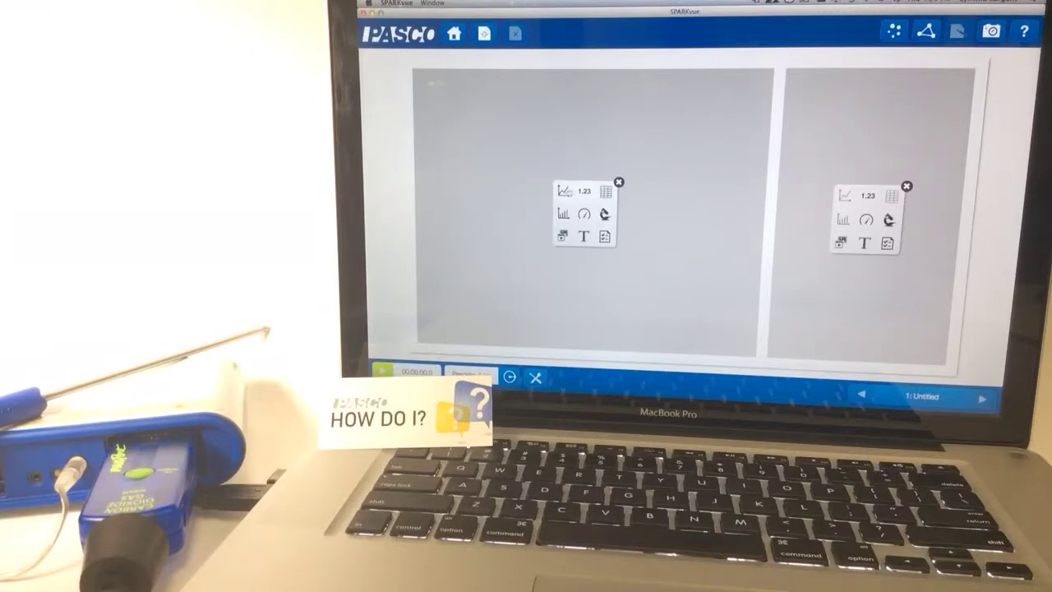
Place a line graph display in the left panel
click(565, 190)
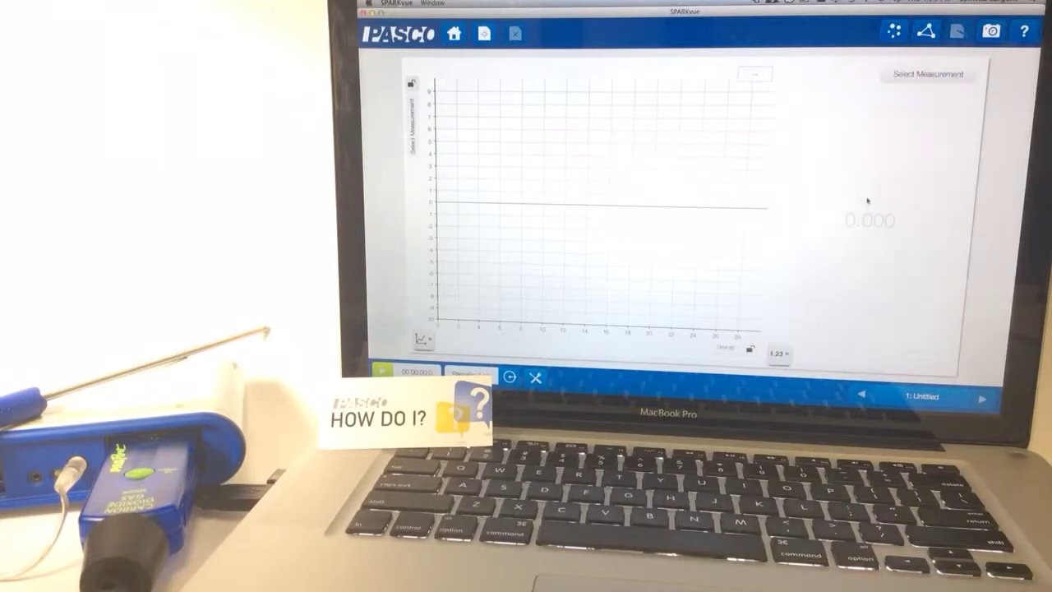
mouse_move(442, 135)
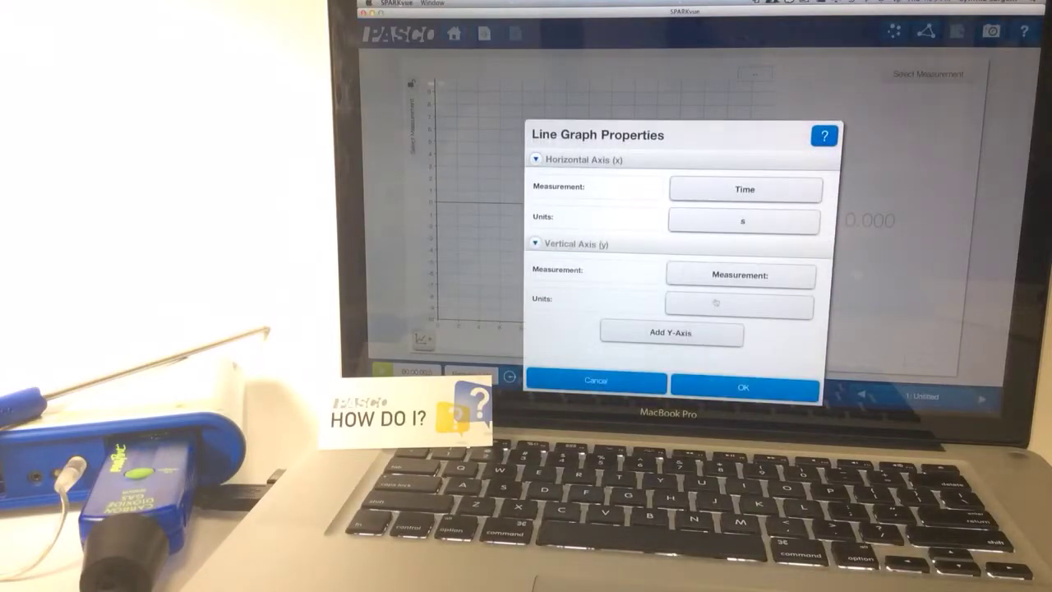
Set the line graph's vertical axis to CO2 Concentration and confirm
click(740, 274)
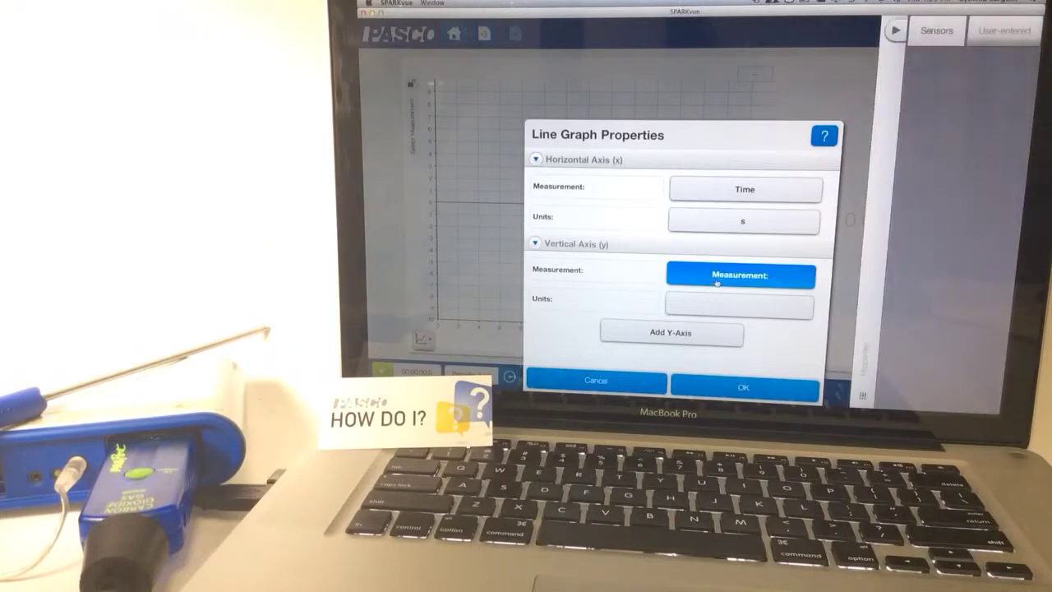
click(740, 275)
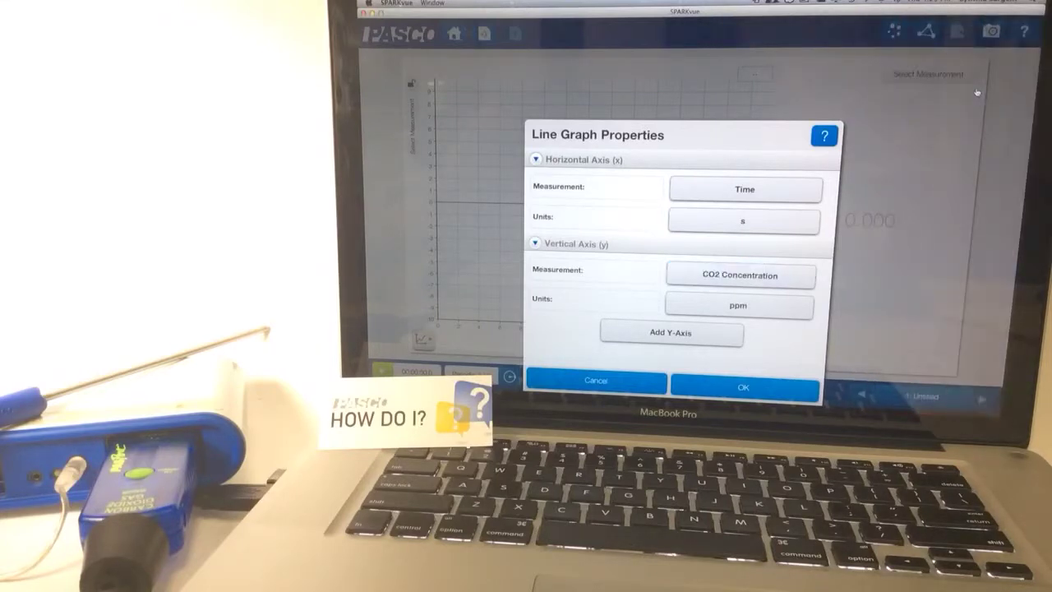
click(742, 387)
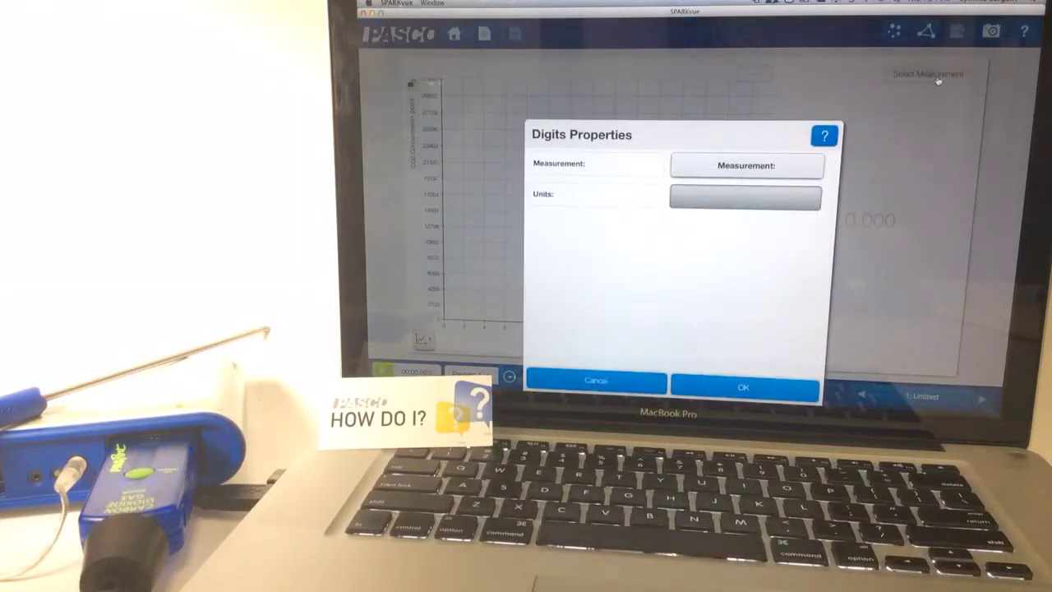
Show Temperature in the digits display, then start recording sensor data
click(746, 165)
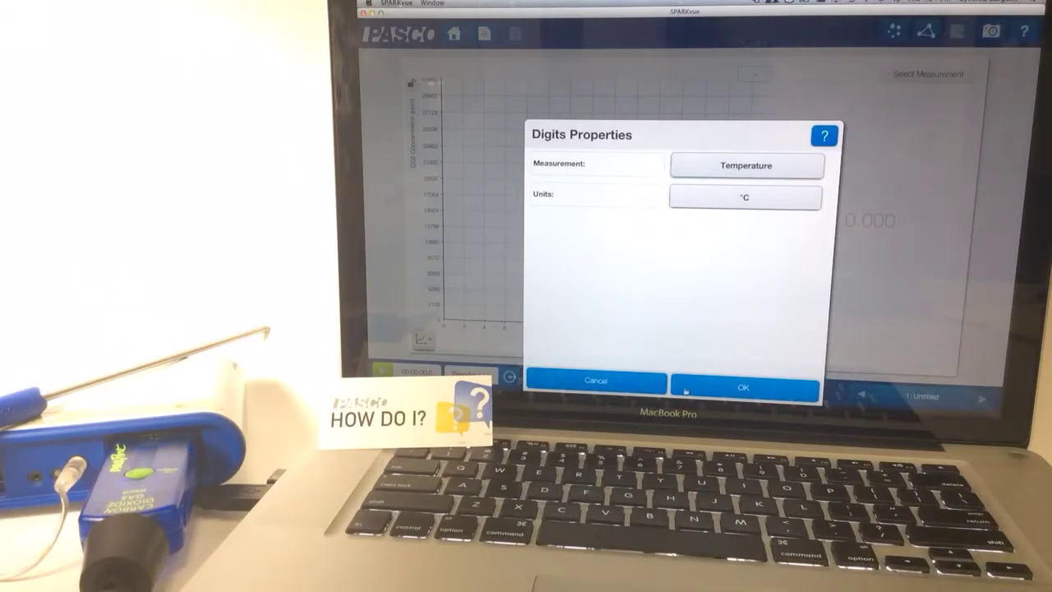
click(742, 388)
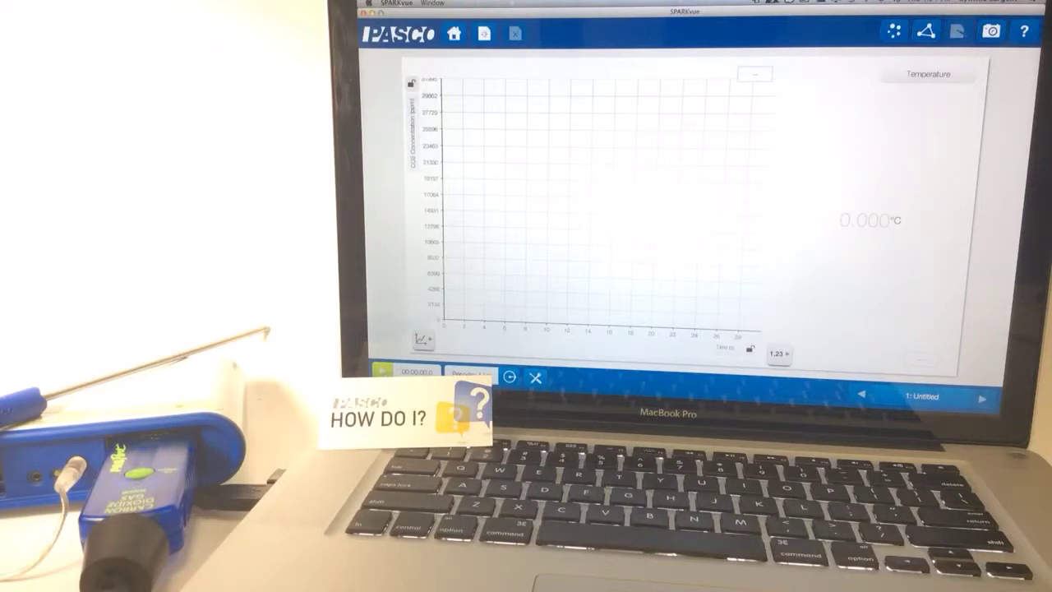
click(380, 371)
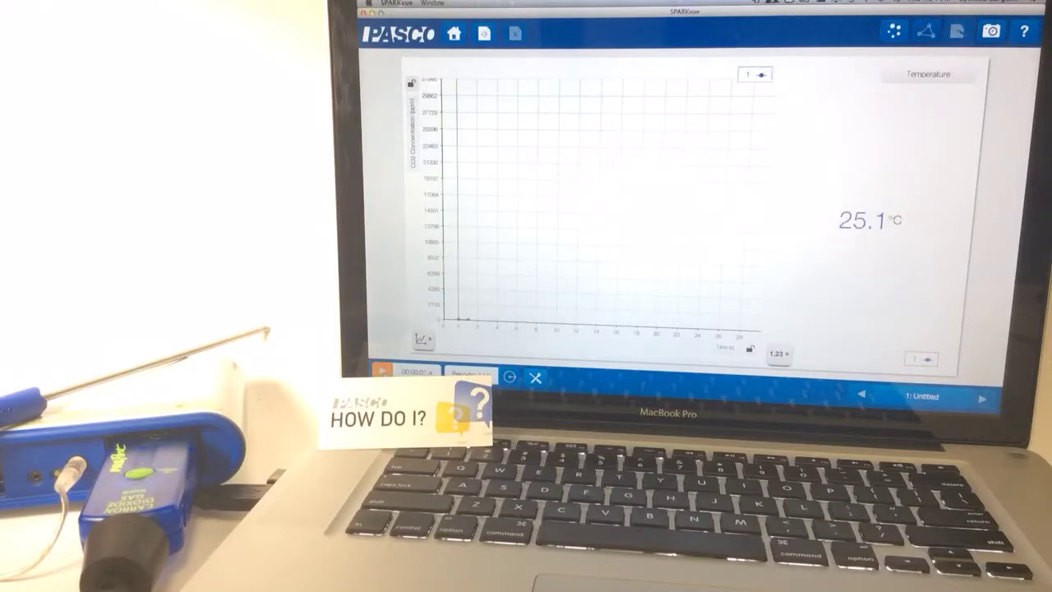